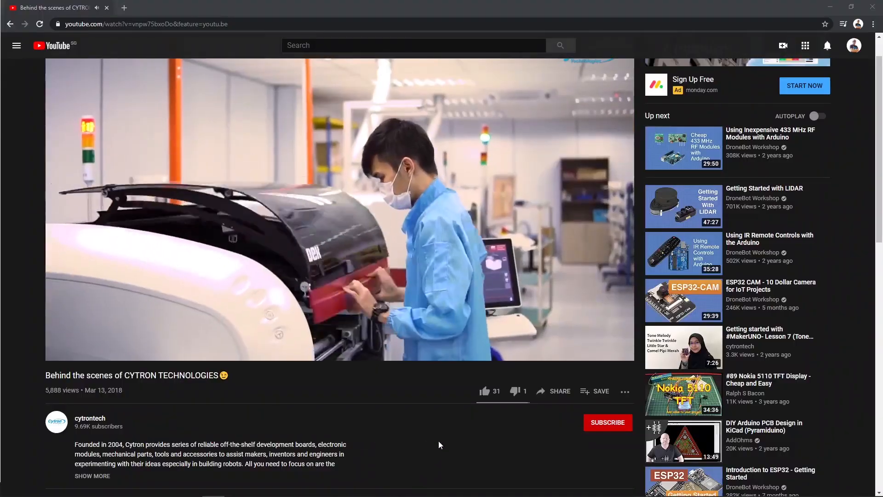
# Like the Cytron factory tour video on YouTube
pyautogui.click(485, 391)
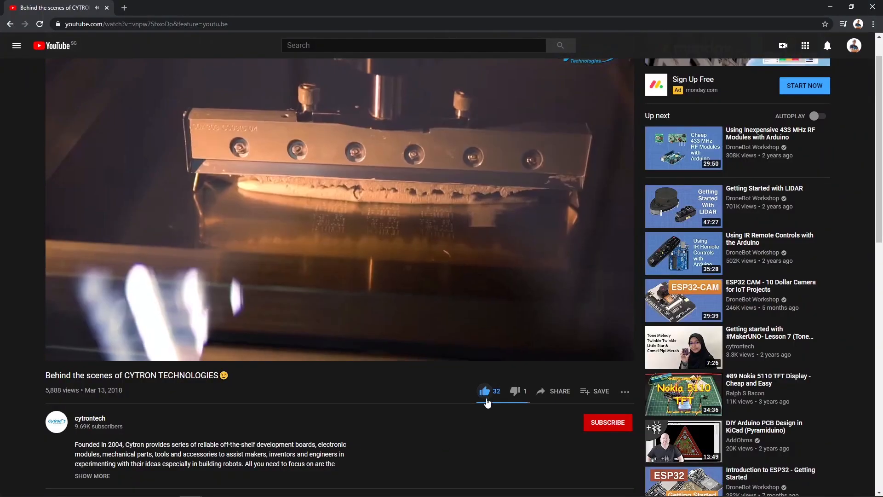
pyautogui.click(559, 391)
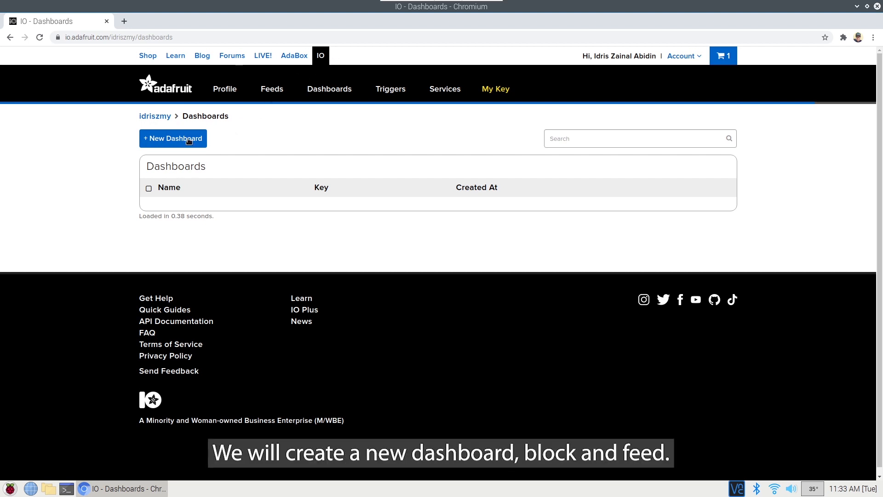
# Create a dashboard named 'Internet of Things' and enter it
pyautogui.click(173, 138)
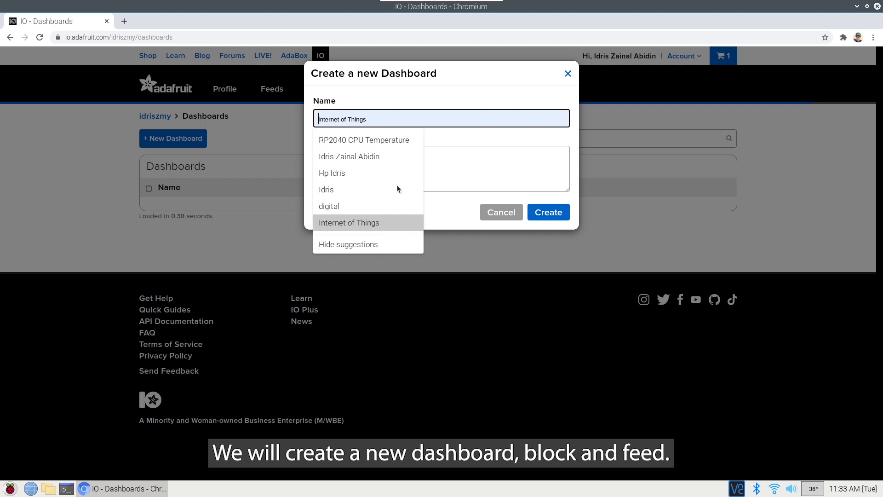
pyautogui.click(547, 213)
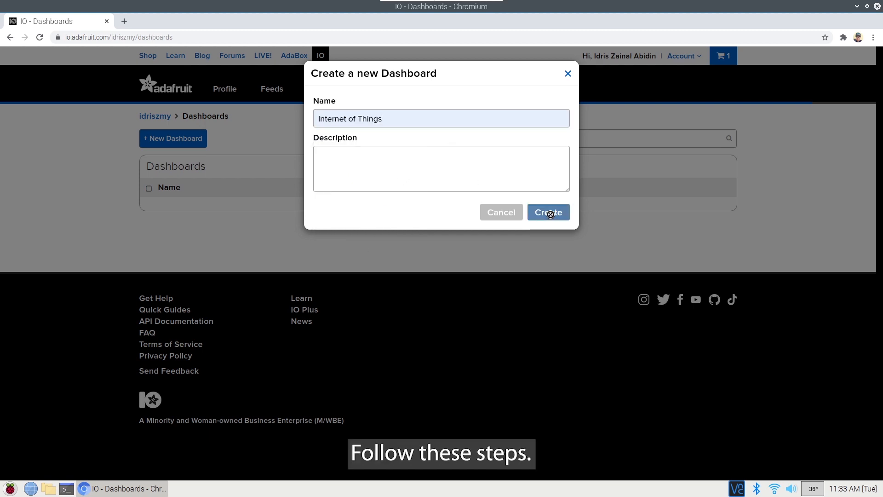
pyautogui.click(547, 213)
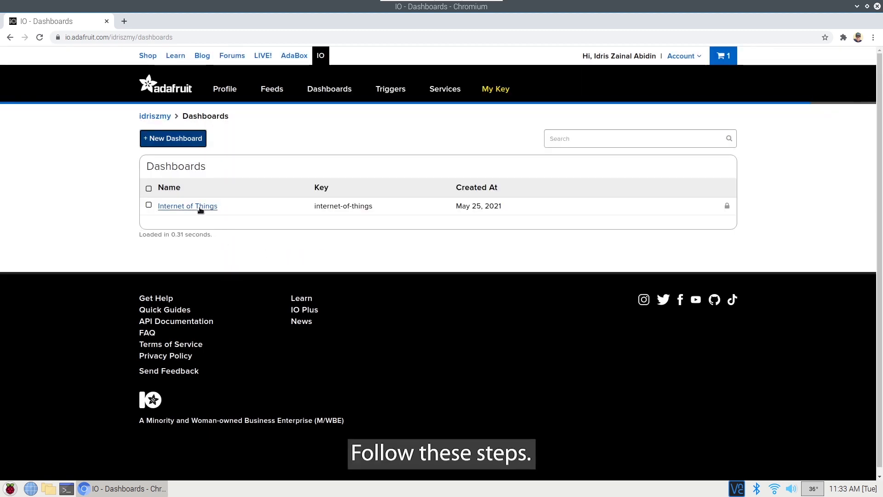
pyautogui.click(187, 206)
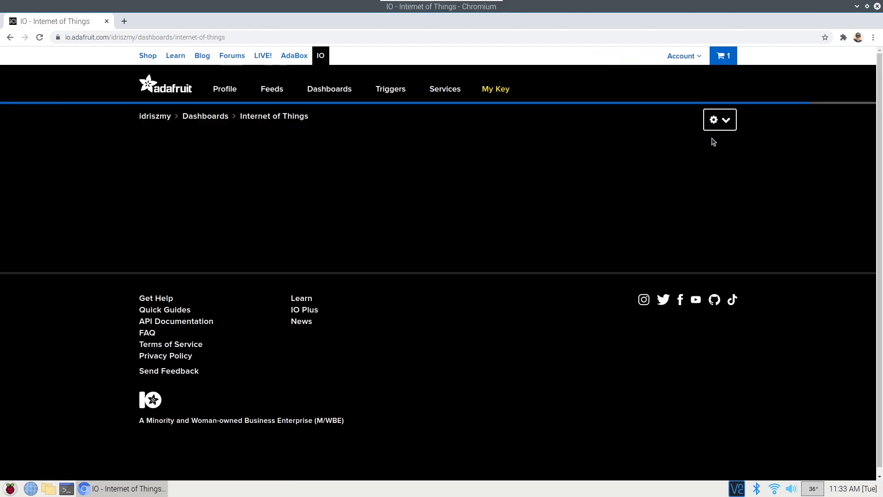
# Start a Toggle block connected to a newly created 'led' feed
pyautogui.click(720, 120)
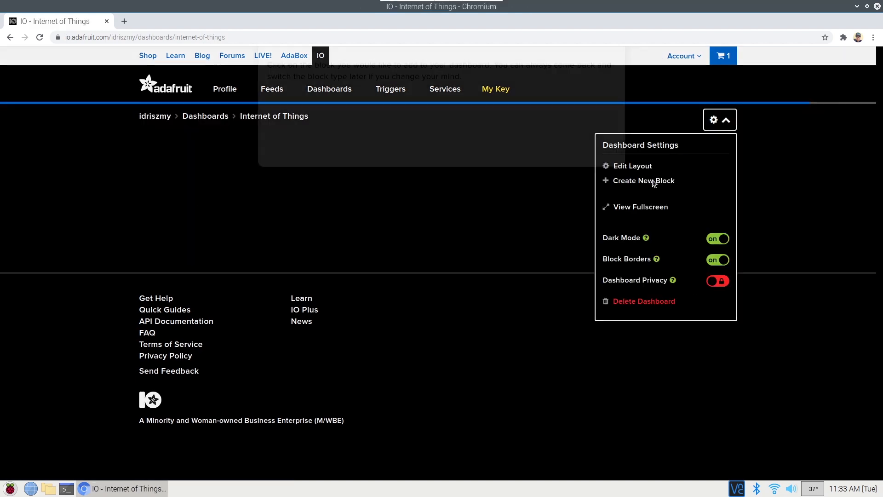
pyautogui.click(644, 180)
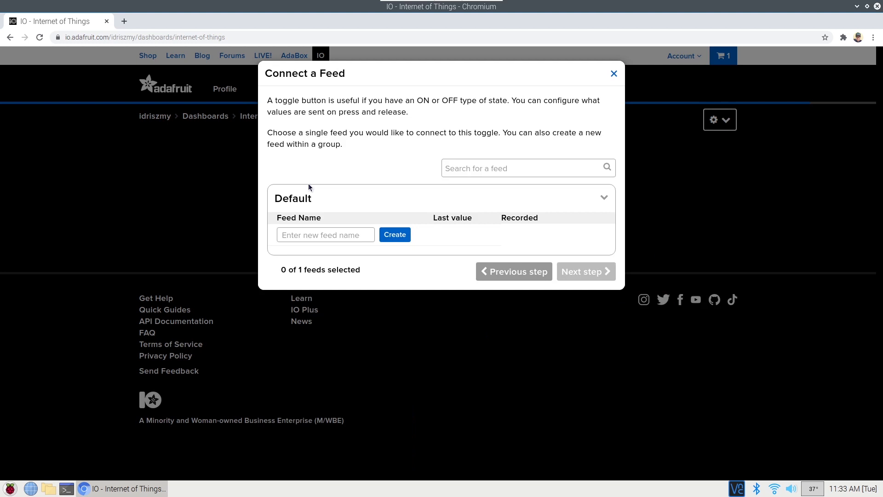
pyautogui.click(324, 234)
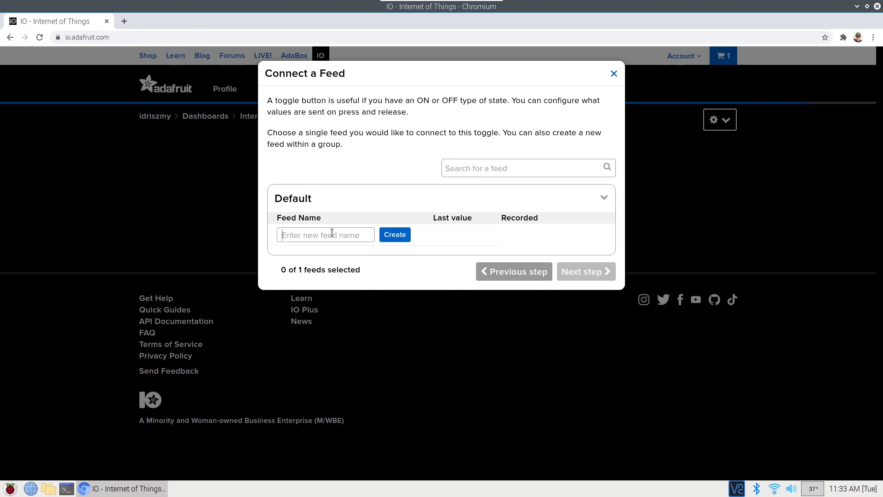
pyautogui.write('led')
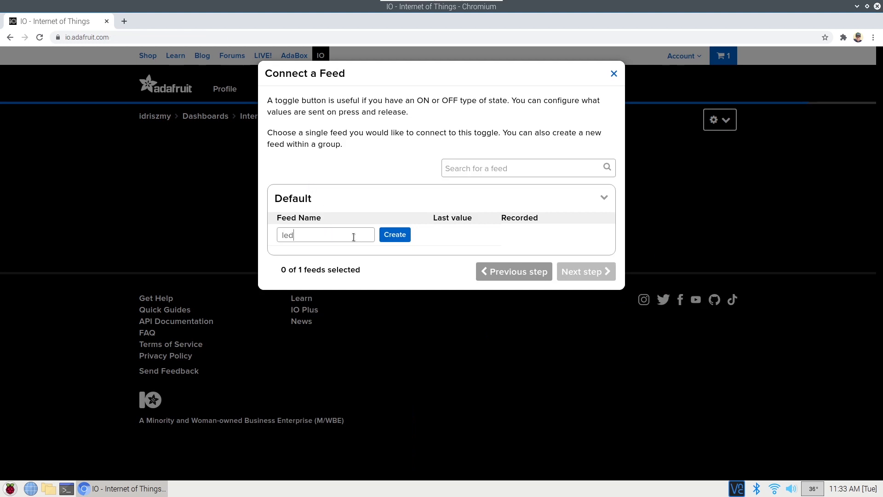
pyautogui.click(395, 235)
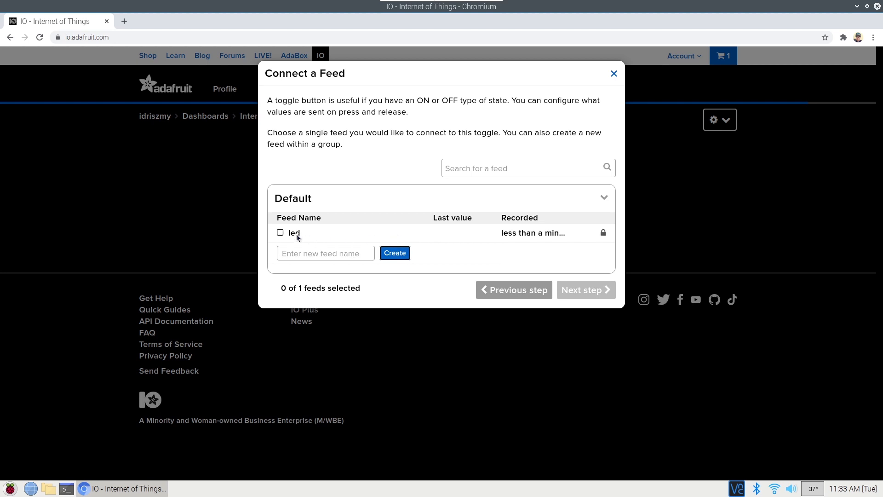
pyautogui.click(280, 233)
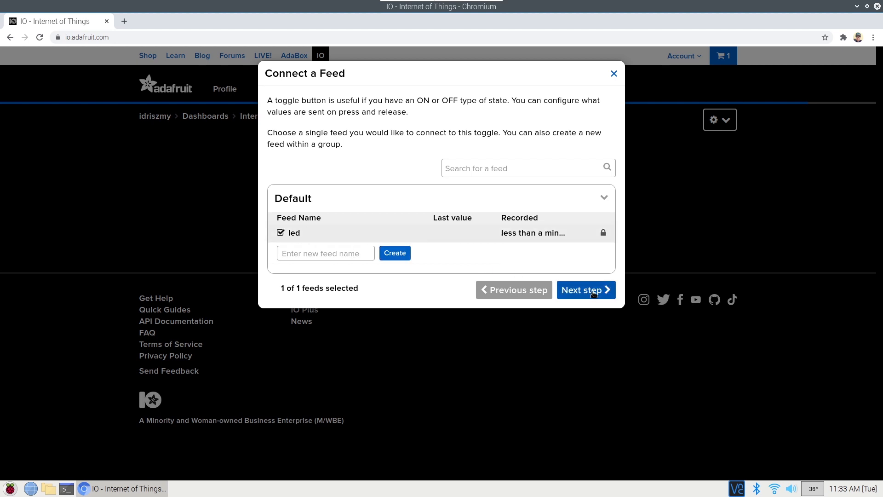
# Title the toggle block 'LED' and add it to the dashboard
pyautogui.click(585, 290)
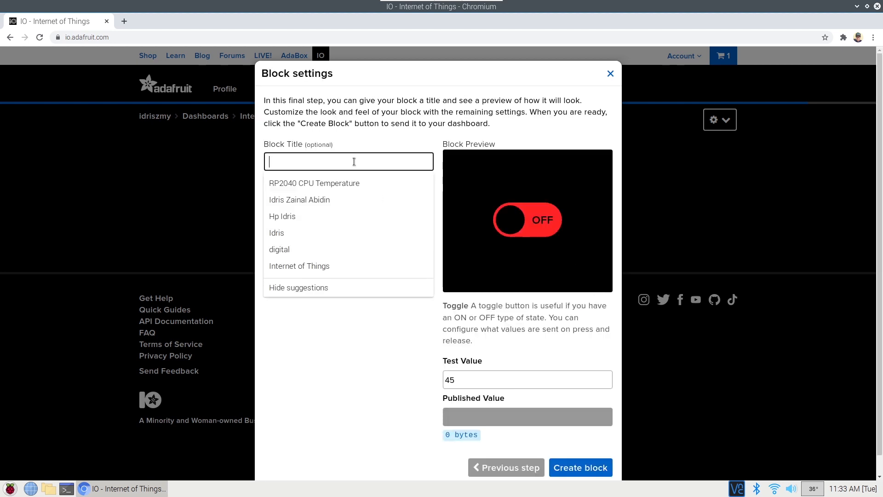
pyautogui.write('LED')
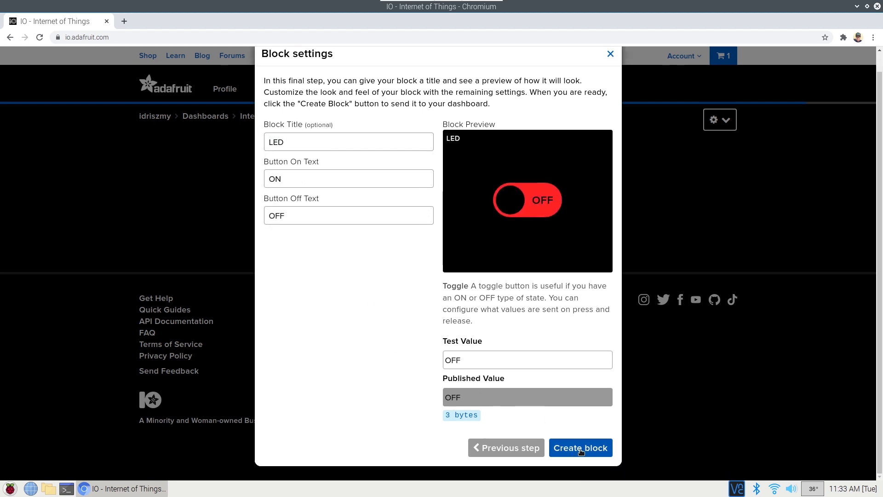
pyautogui.click(581, 449)
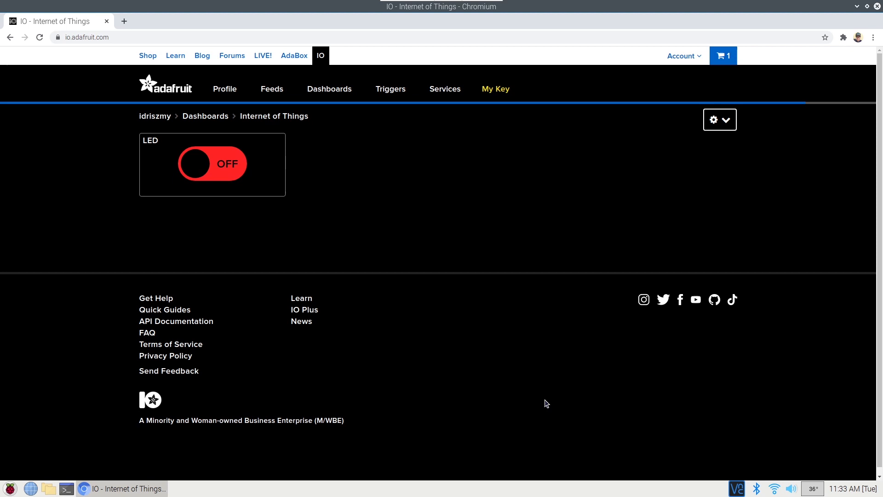
# Start a Gauge block connected to a newly created 'temperature' feed
pyautogui.click(720, 119)
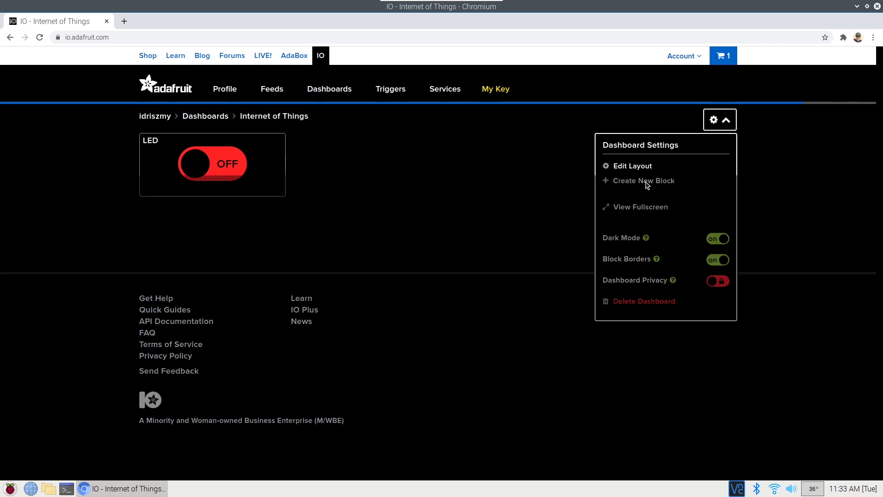
pyautogui.click(644, 180)
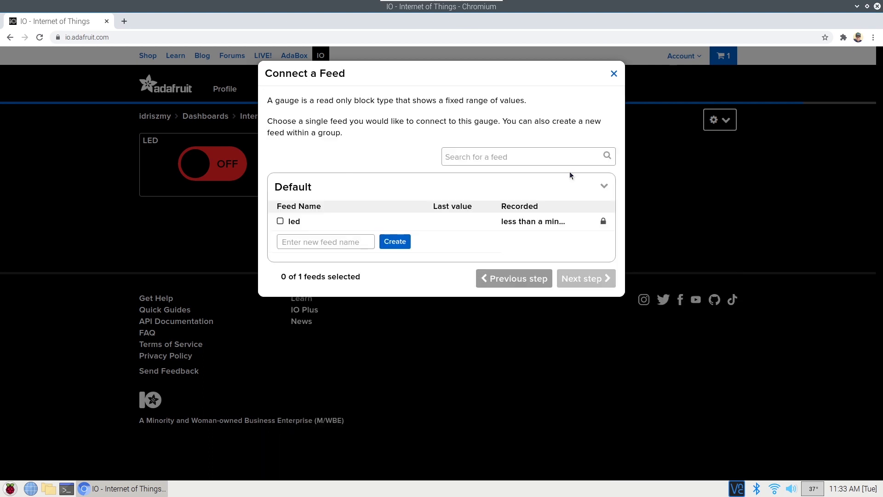
pyautogui.click(325, 242)
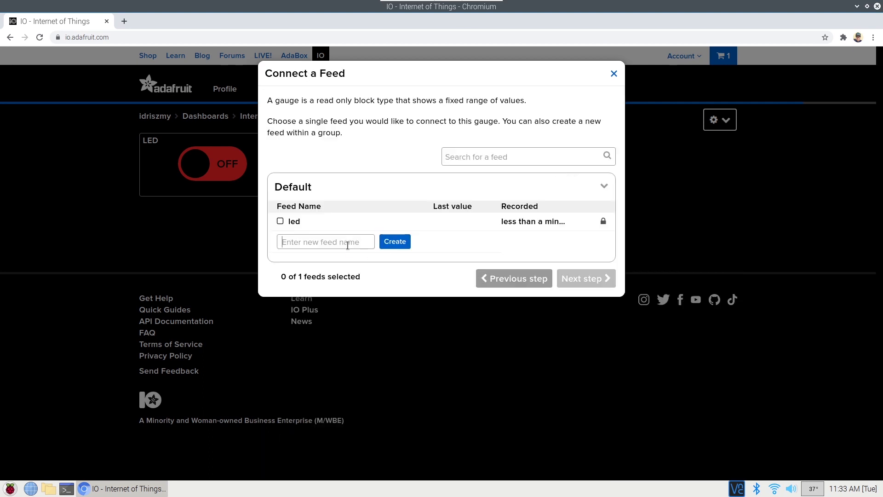
pyautogui.write('temperatu')
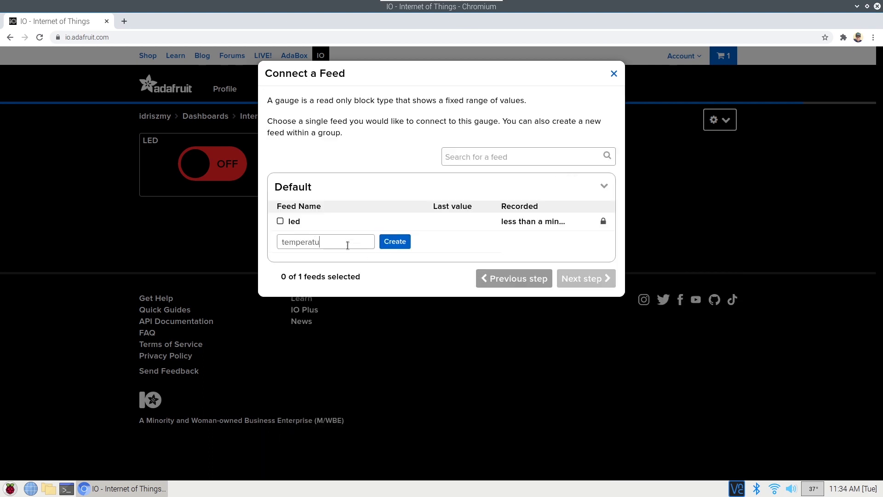
pyautogui.click(395, 241)
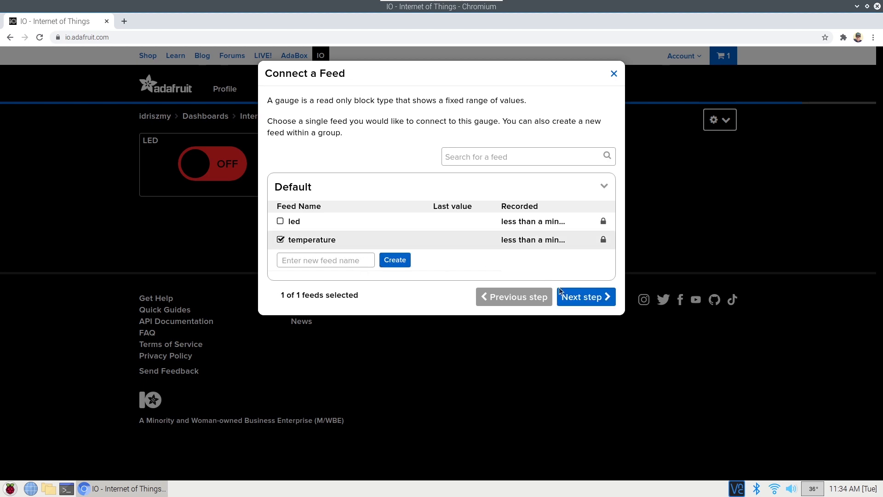
# Title the gauge 'RP2040 CPU Temperature', add it, and save the dashboard layout
pyautogui.click(585, 296)
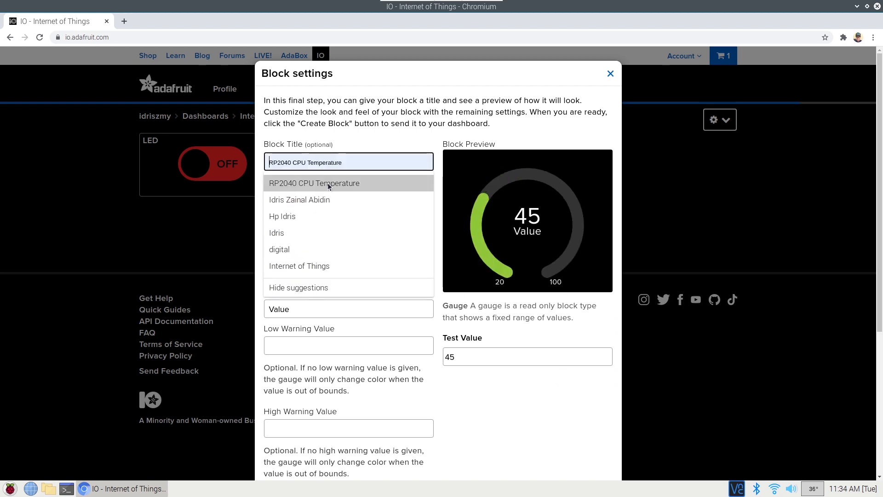
pyautogui.click(314, 183)
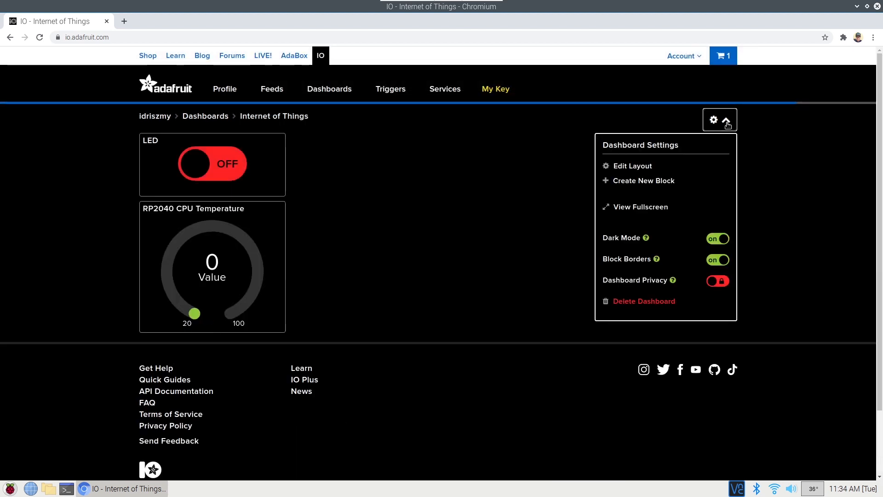
pyautogui.click(633, 165)
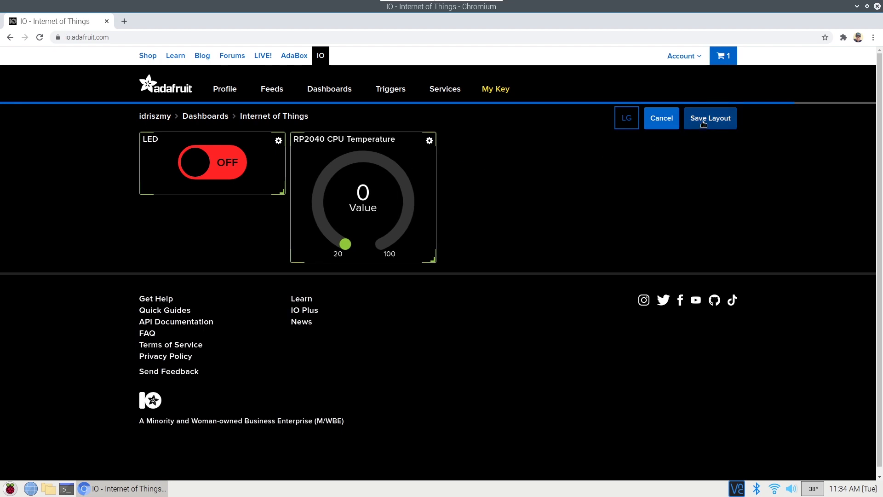
pyautogui.click(709, 119)
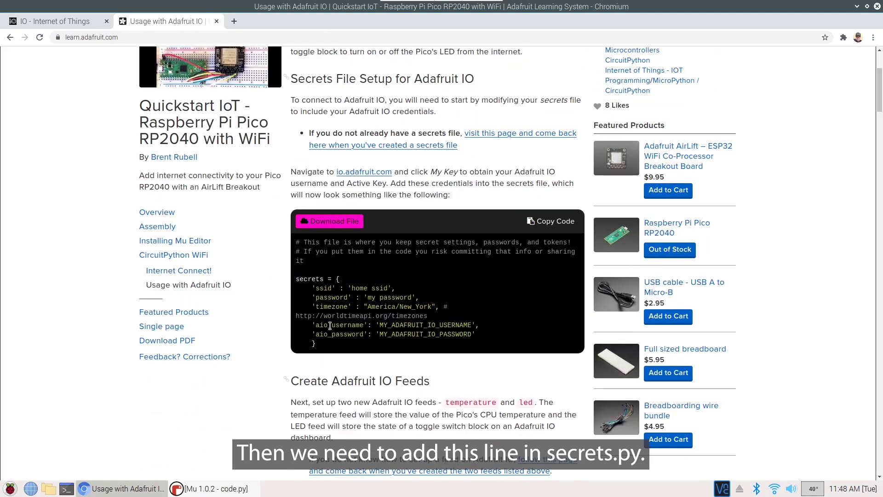
# Paste the guide's aio_username and aio_key lines into secrets.py
pyautogui.moveTo(309, 325); pyautogui.dragTo(475, 334)
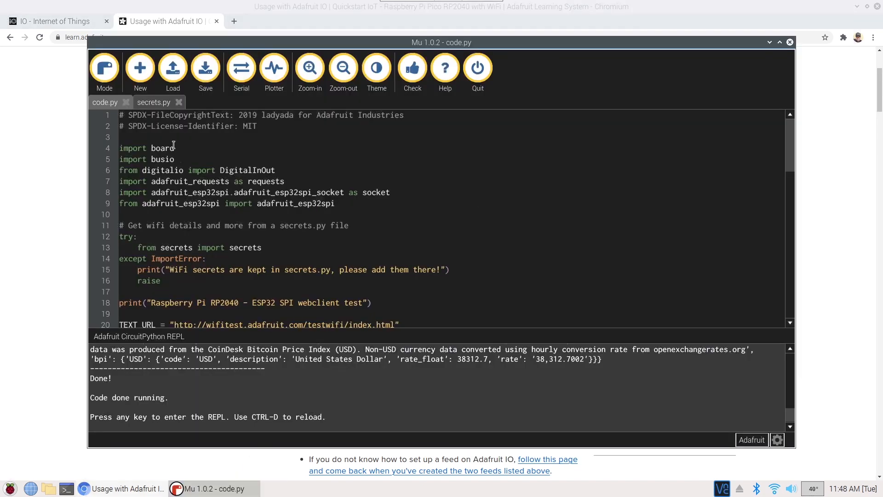
pyautogui.click(152, 102)
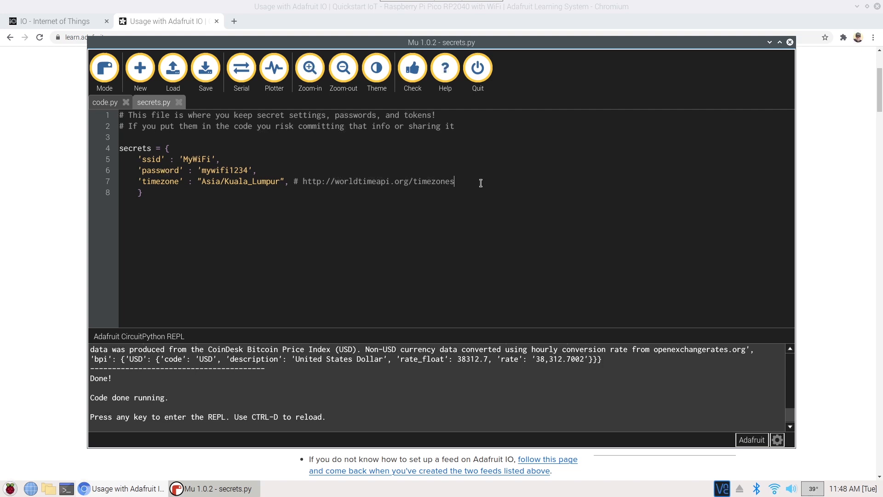
pyautogui.write("'aio_username' : 'MY_ADAFRUIT_IO_USERNAME',")
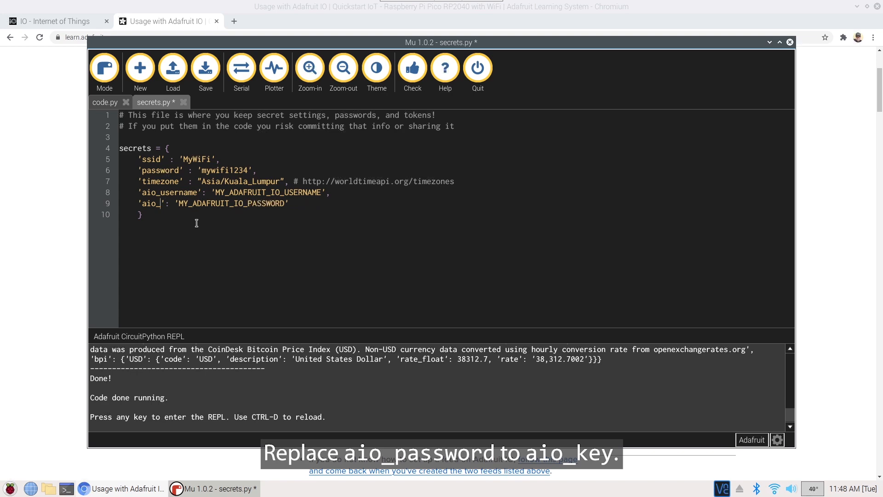
pyautogui.write('key')
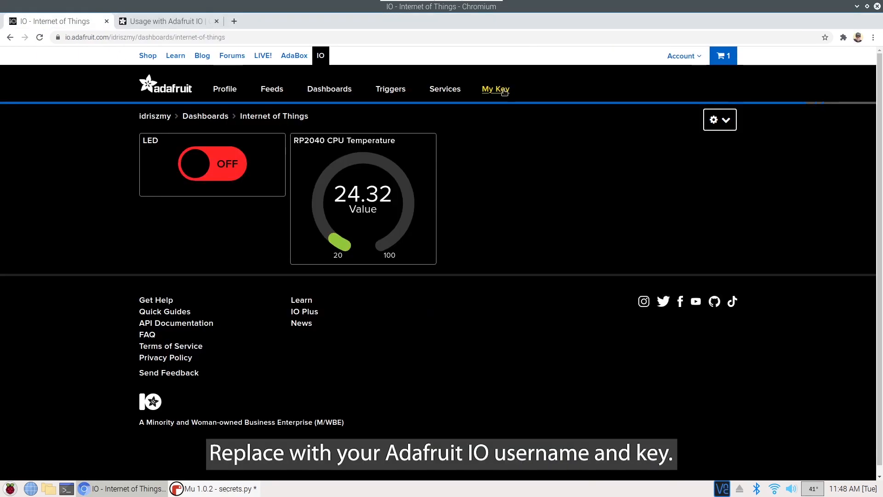
# Fill in the username 'idriszmy' and active key from My Key and save secrets.py
pyautogui.click(495, 89)
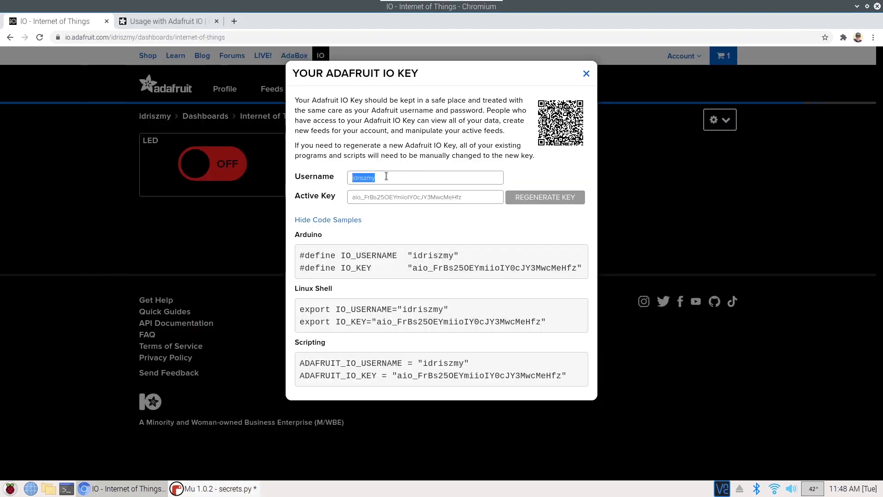
pyautogui.click(215, 489)
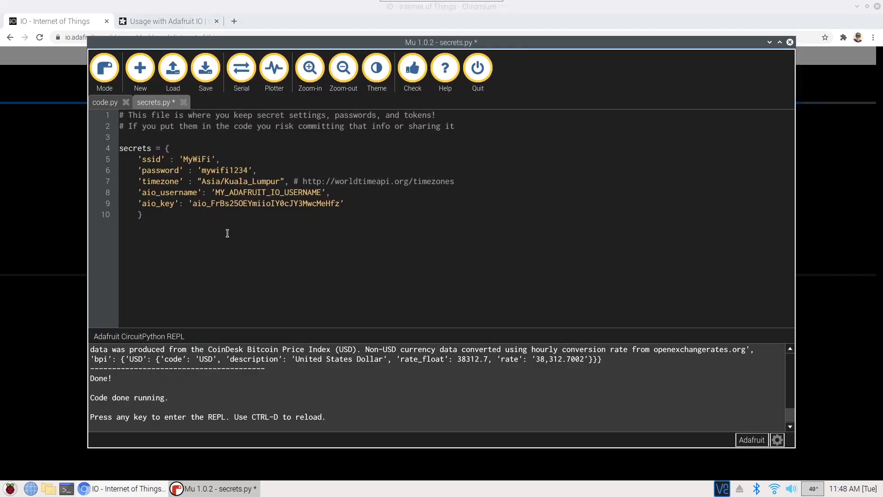
pyautogui.write("idriszmy',")
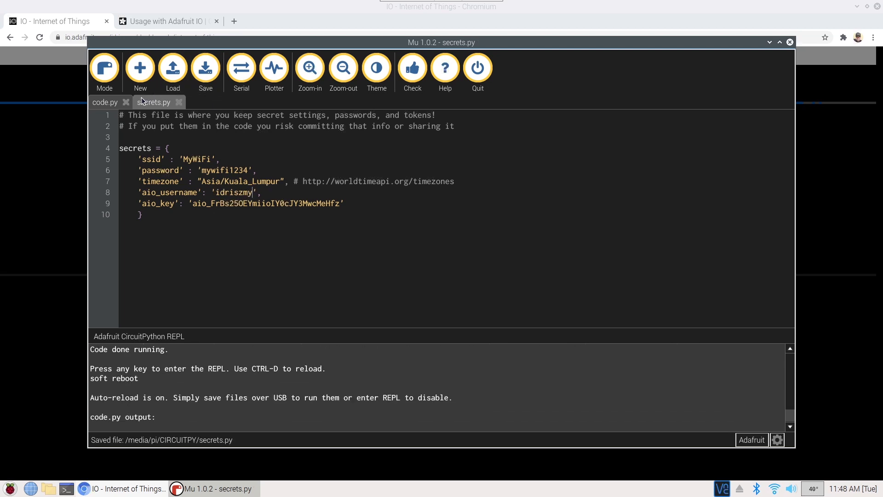
pyautogui.click(105, 102)
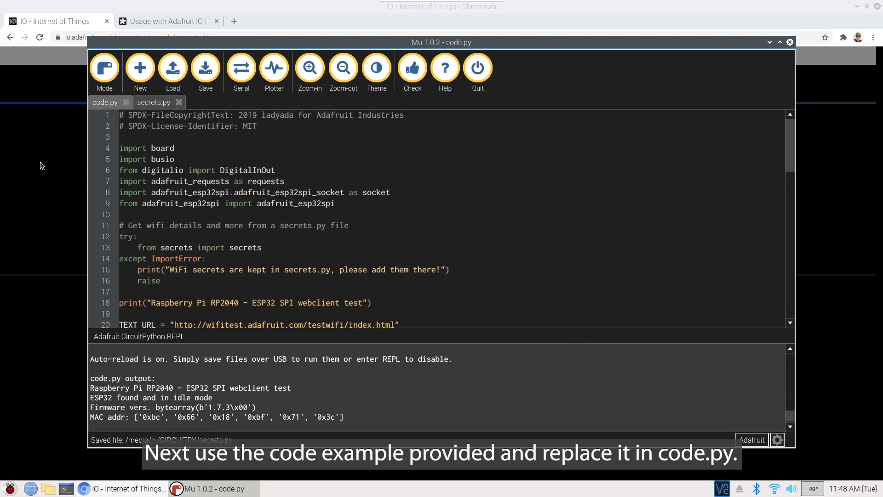
# Copy the Adafruit IO example code from the Quickstart IoT guide page
pyautogui.click(164, 21)
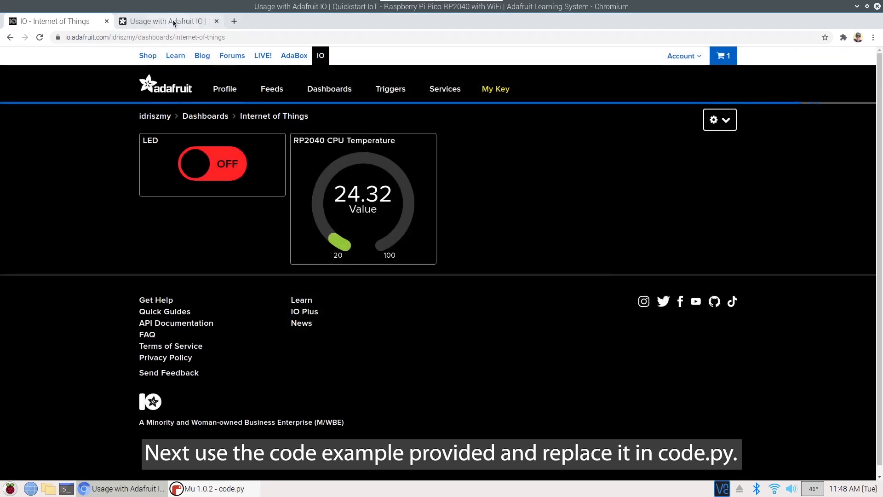
pyautogui.click(164, 21)
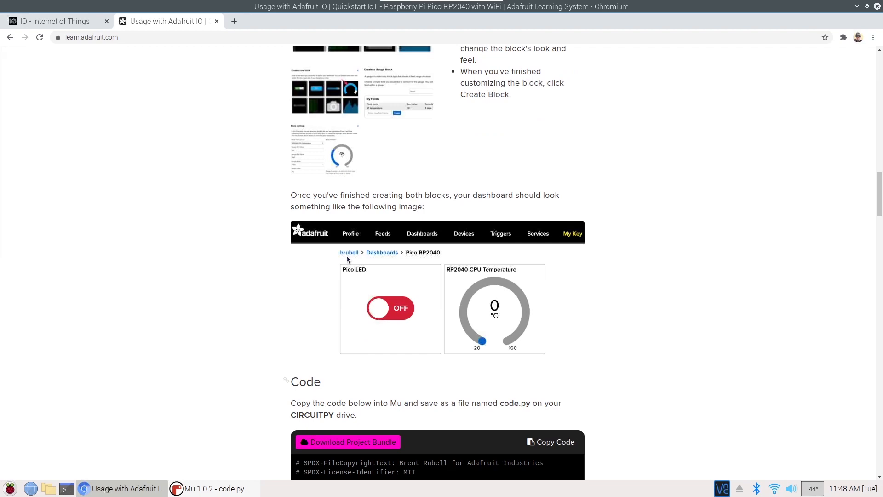
pyautogui.scroll(-3)
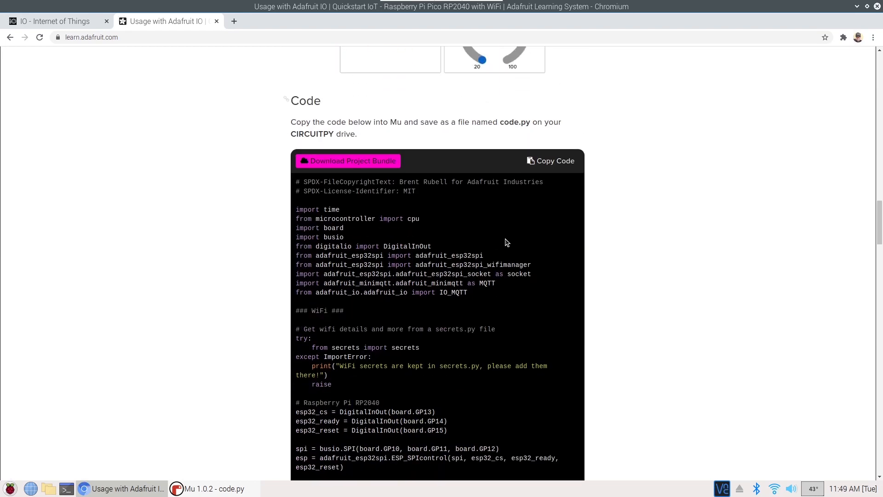
pyautogui.scroll(-3)
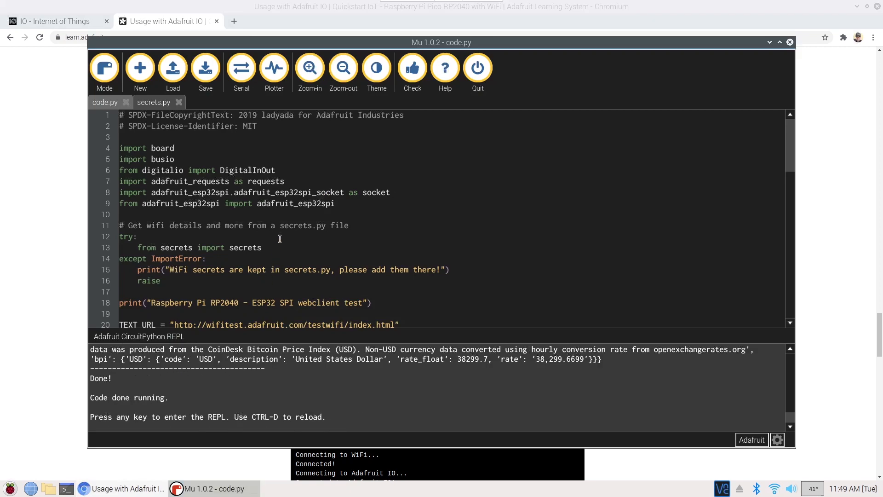
# Replace all of code.py with the pasted example and save it to the board
pyautogui.press('ctrl+a')
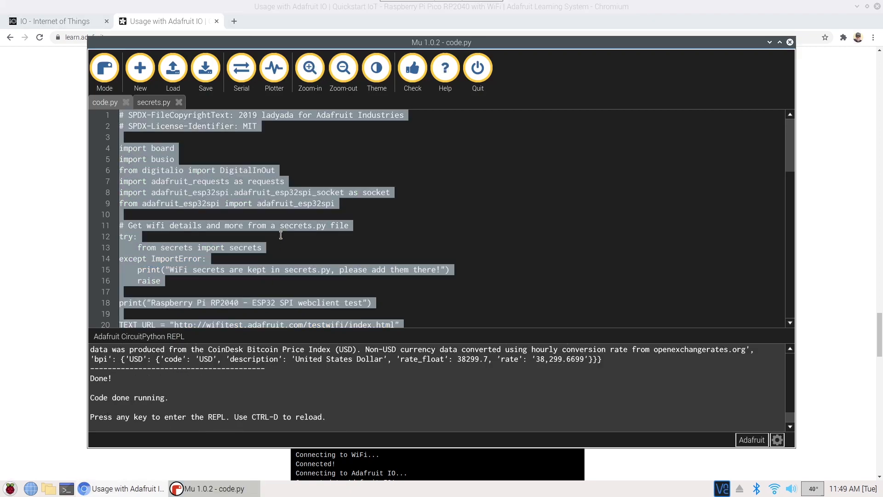
pyautogui.click(205, 67)
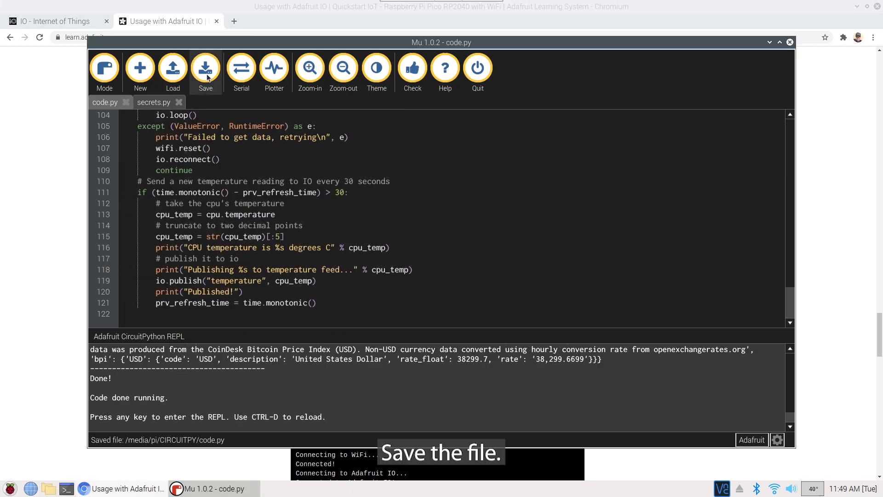
pyautogui.click(206, 67)
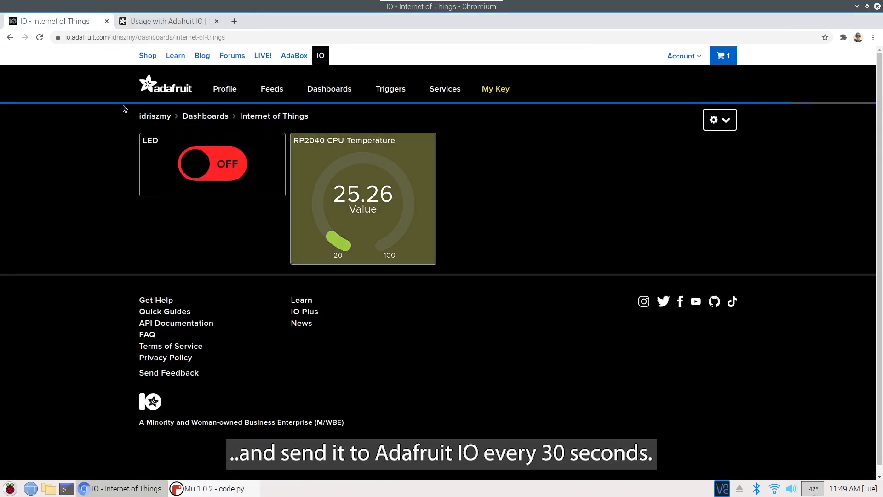
pyautogui.moveTo(482, 242)
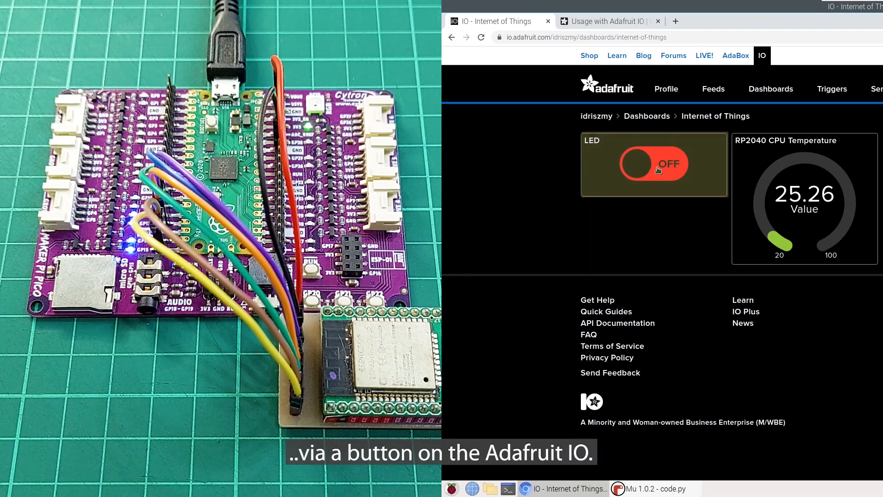
pyautogui.click(653, 164)
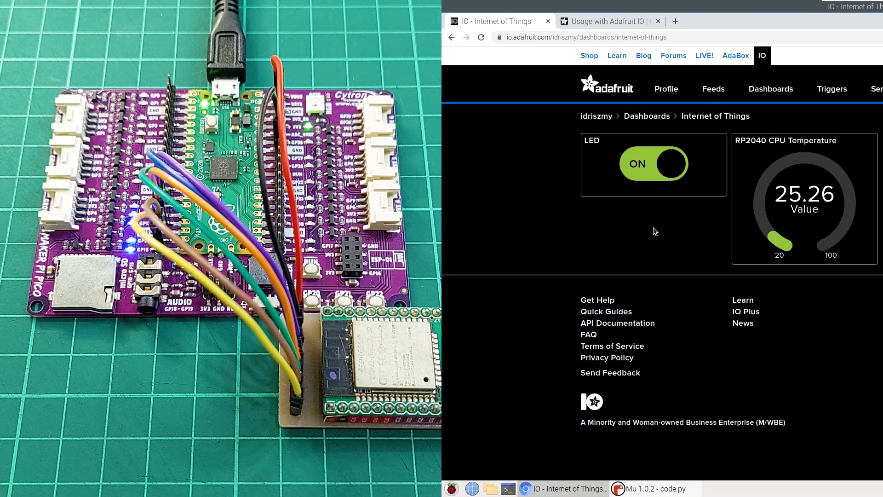
pyautogui.click(653, 164)
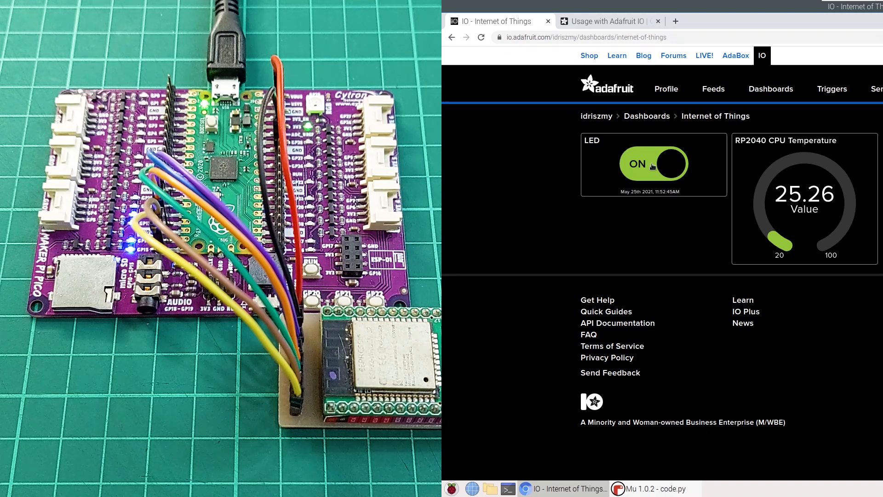
pyautogui.click(653, 164)
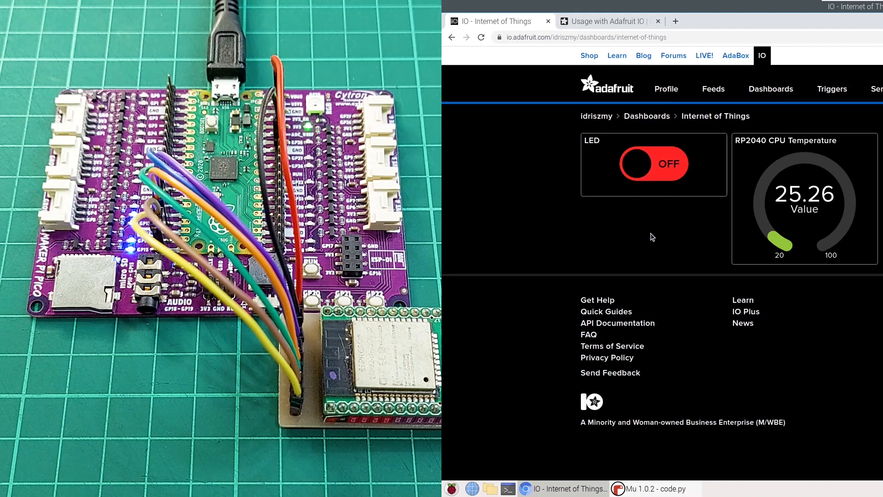
pyautogui.click(653, 164)
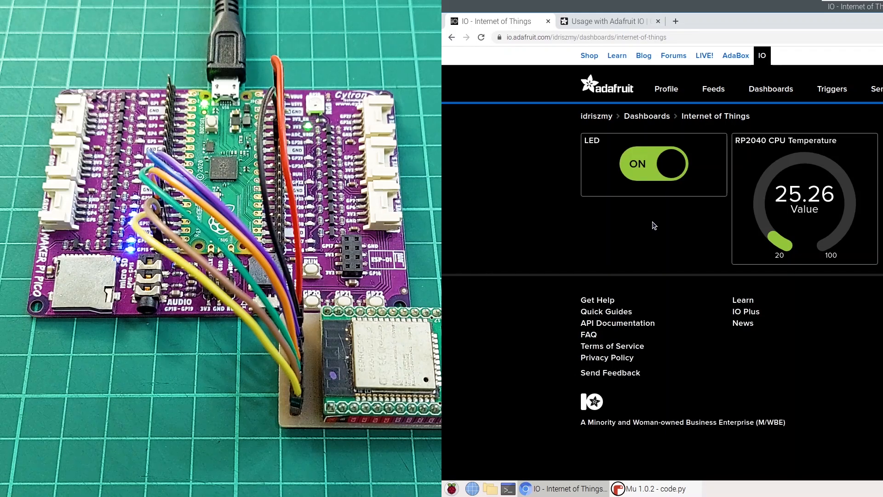
pyautogui.click(654, 164)
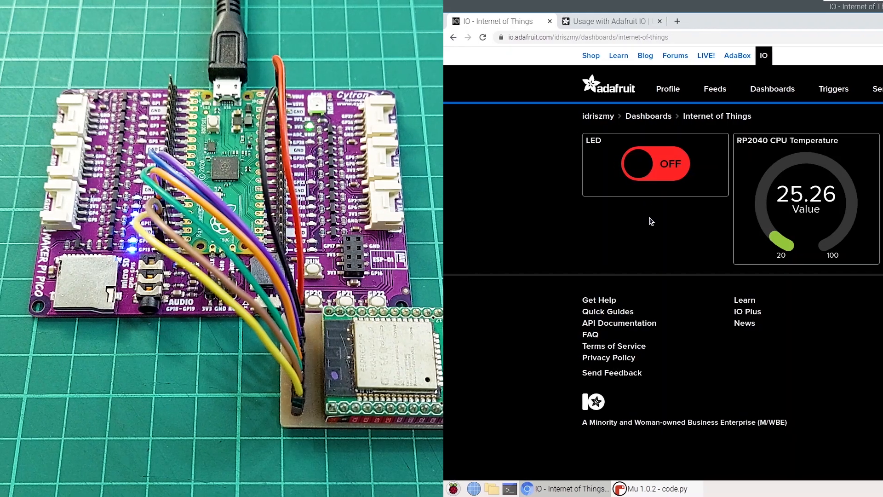